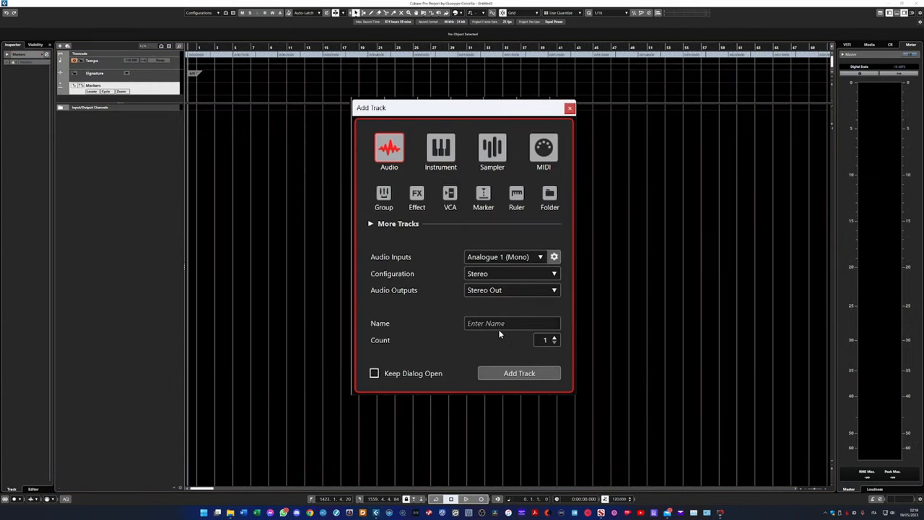
# Add a stereo audio track named REFERENCE and choose its input routing
pyautogui.click(520, 373)
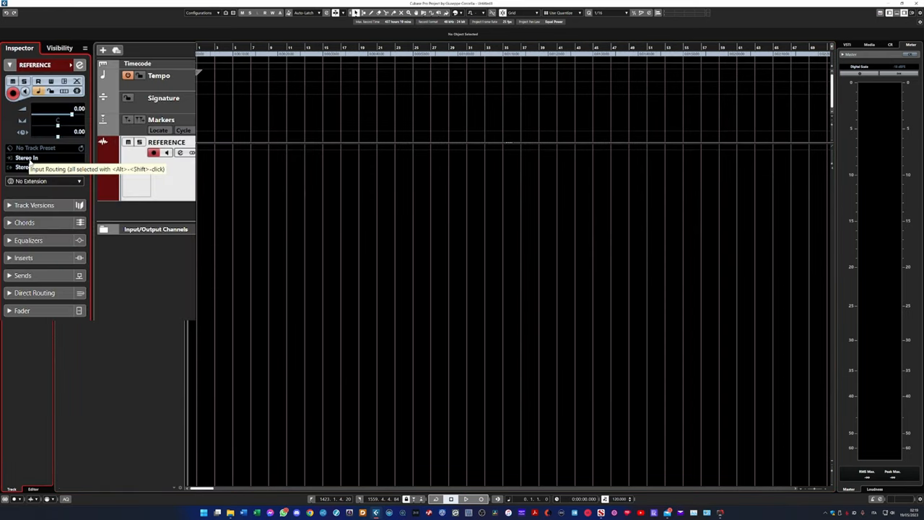
pyautogui.click(29, 157)
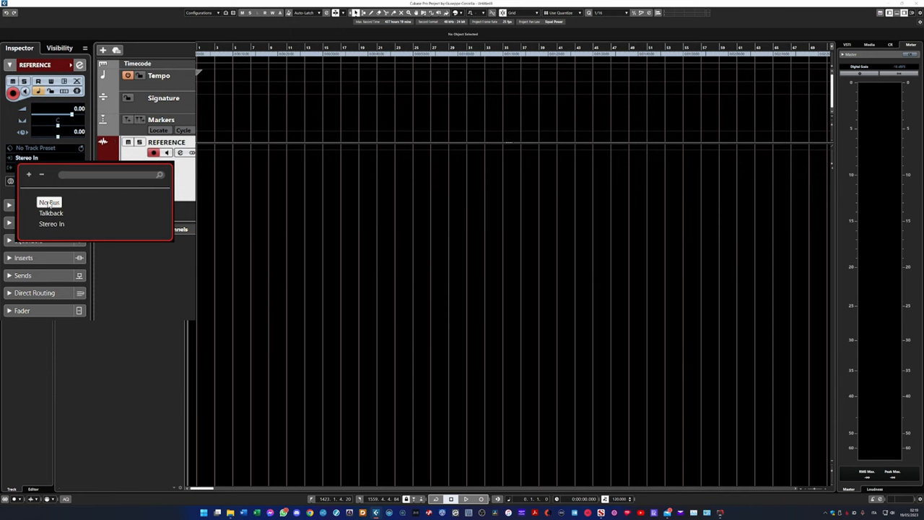
pyautogui.click(49, 203)
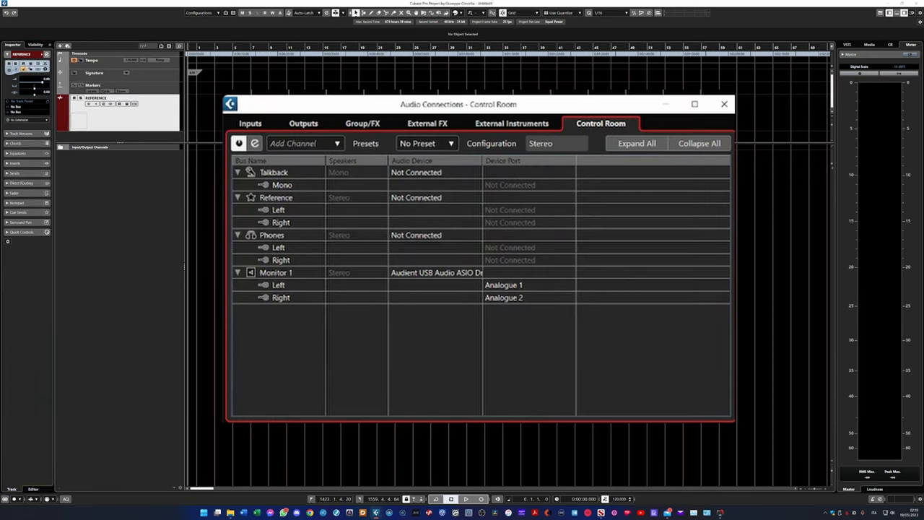
# Start adding a Control Room cue, cancel it, check Monitor 1, and expand REFERENCE's cue sends
pyautogui.click(303, 123)
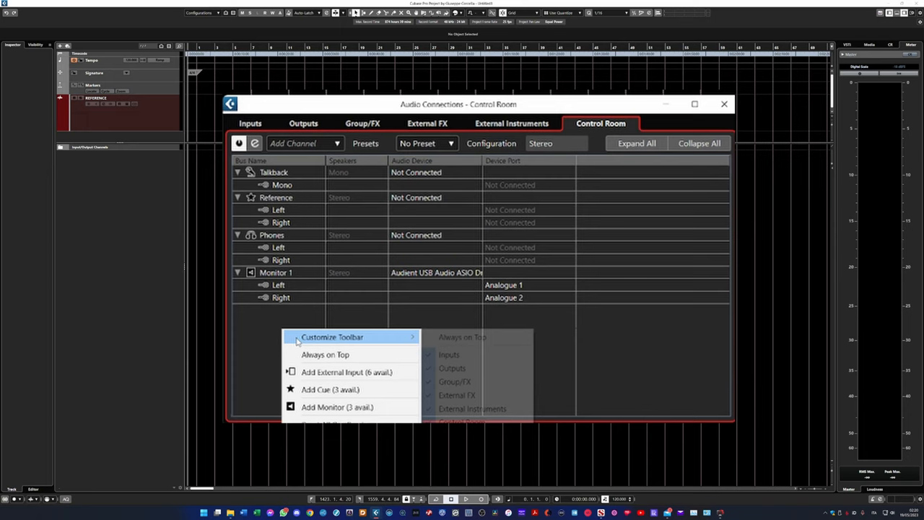
pyautogui.click(330, 390)
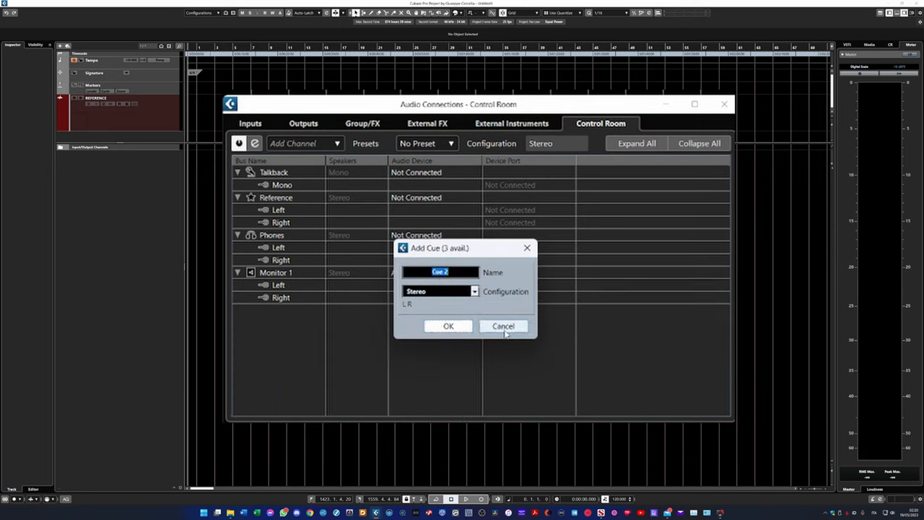
pyautogui.click(503, 327)
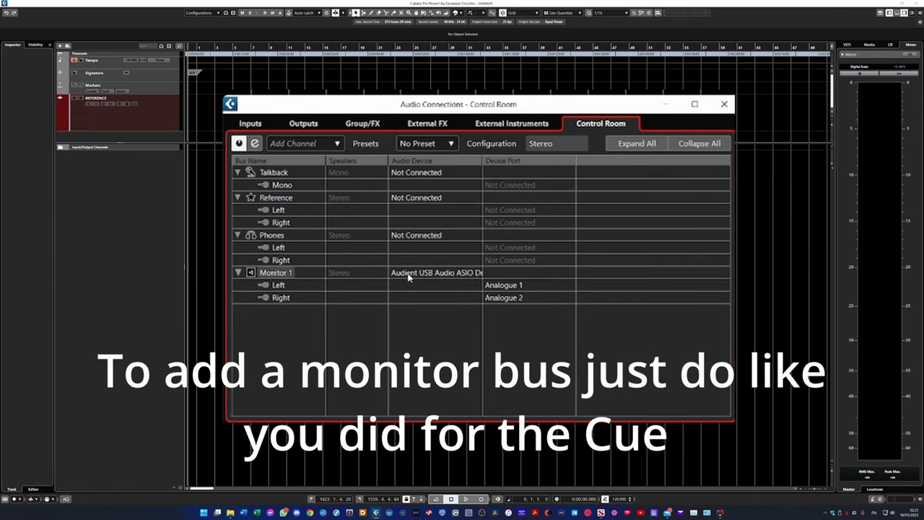
pyautogui.click(437, 272)
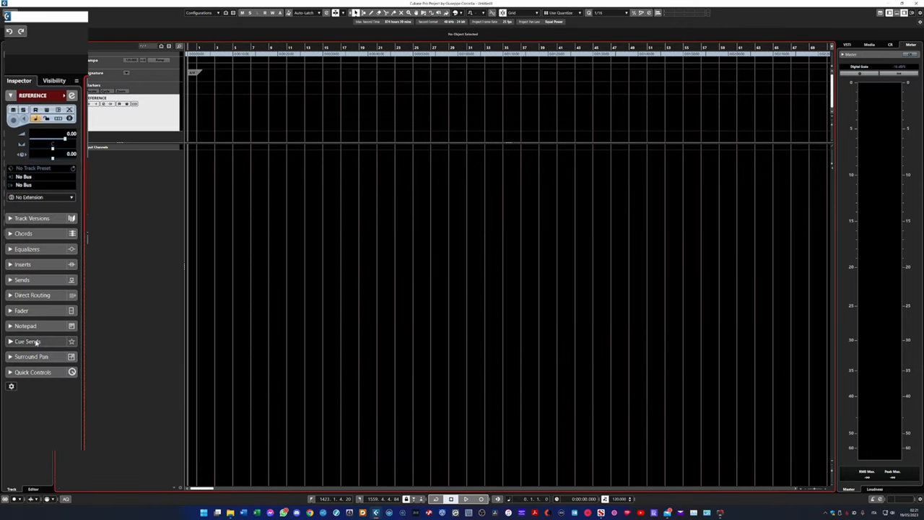
pyautogui.click(29, 341)
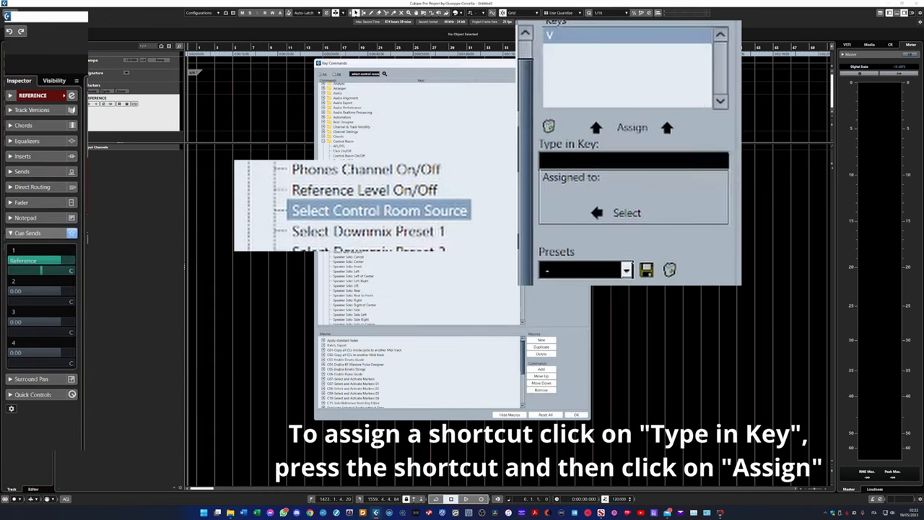
pyautogui.moveTo(331, 238)
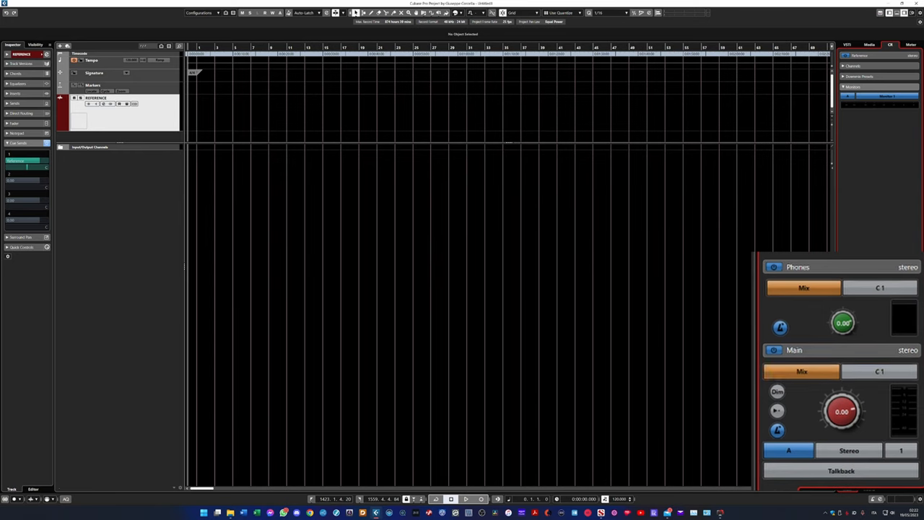
# Switch the Main monitor source from Mix to cue C 1 in the Control Room panel
pyautogui.click(882, 370)
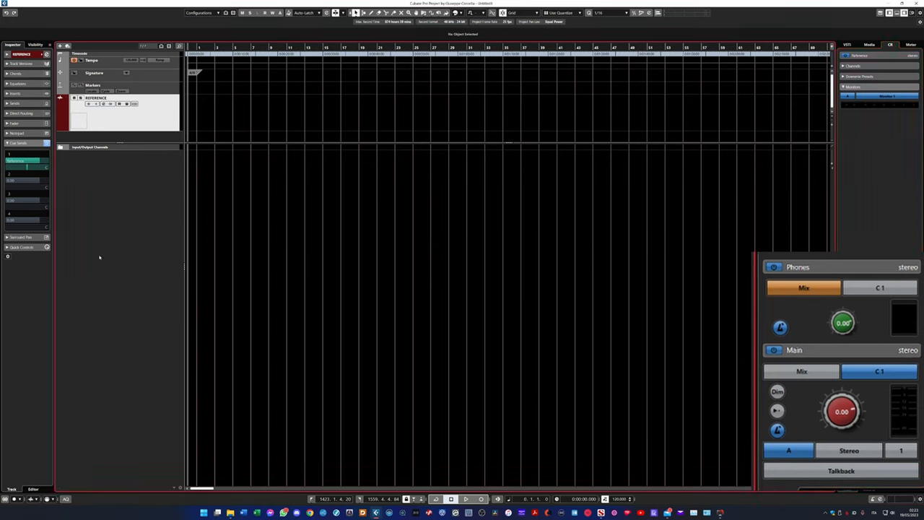